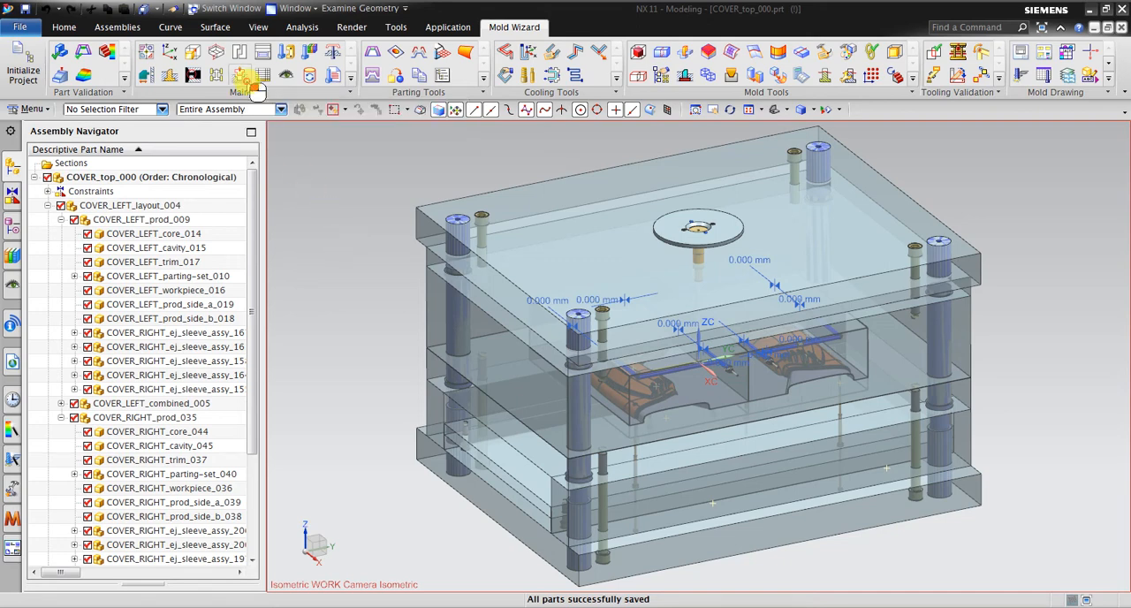
Step: Launch the Pocket tool from the Mold Wizard Main group in Subtract Material mode
left_click(239, 75)
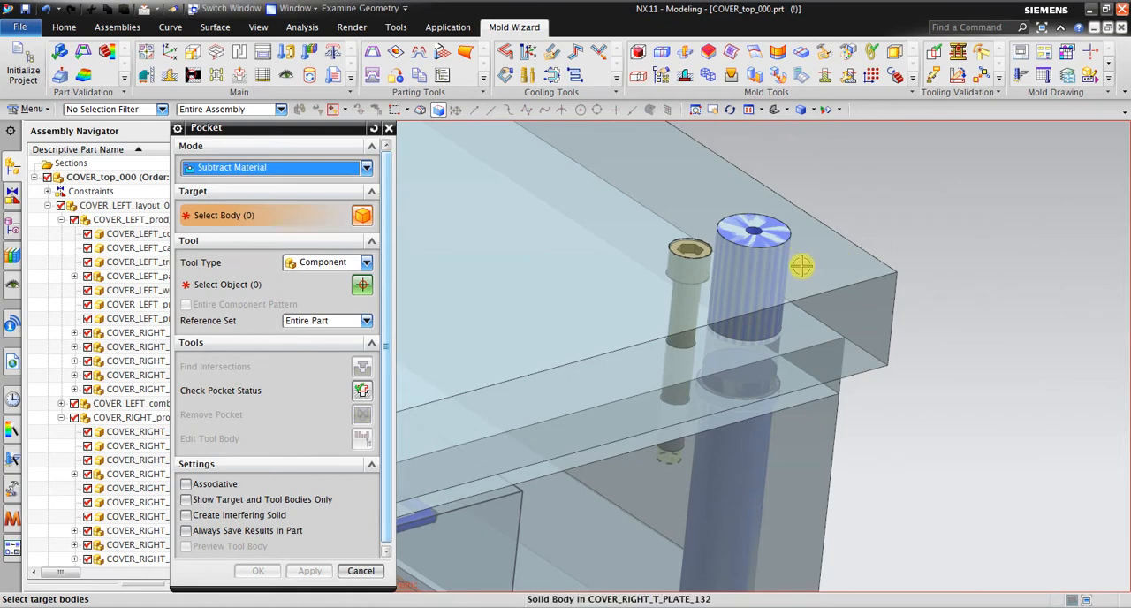
mouse_move(848, 258)
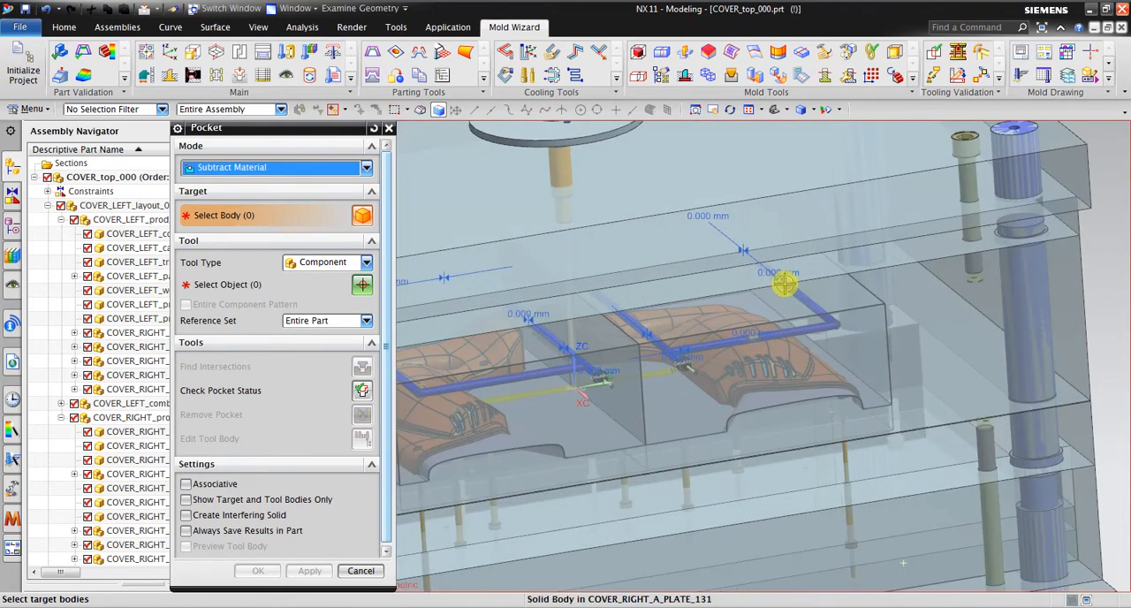
mouse_move(829, 315)
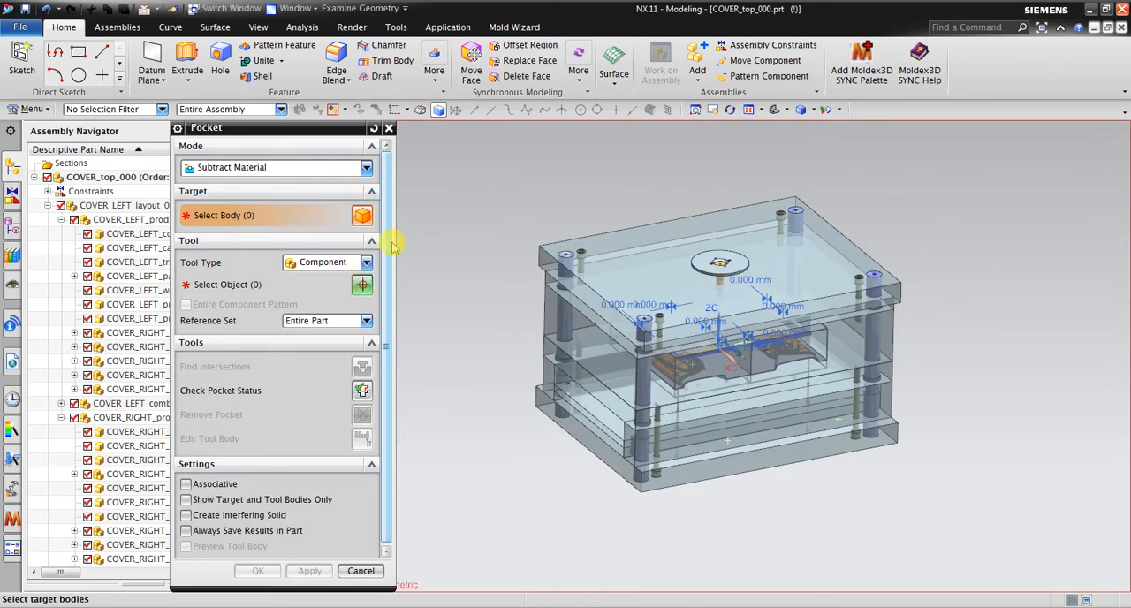
Step: Pocket all 61 target bodies with the 19 window-selected standard-part component tools
left_click(804, 221)
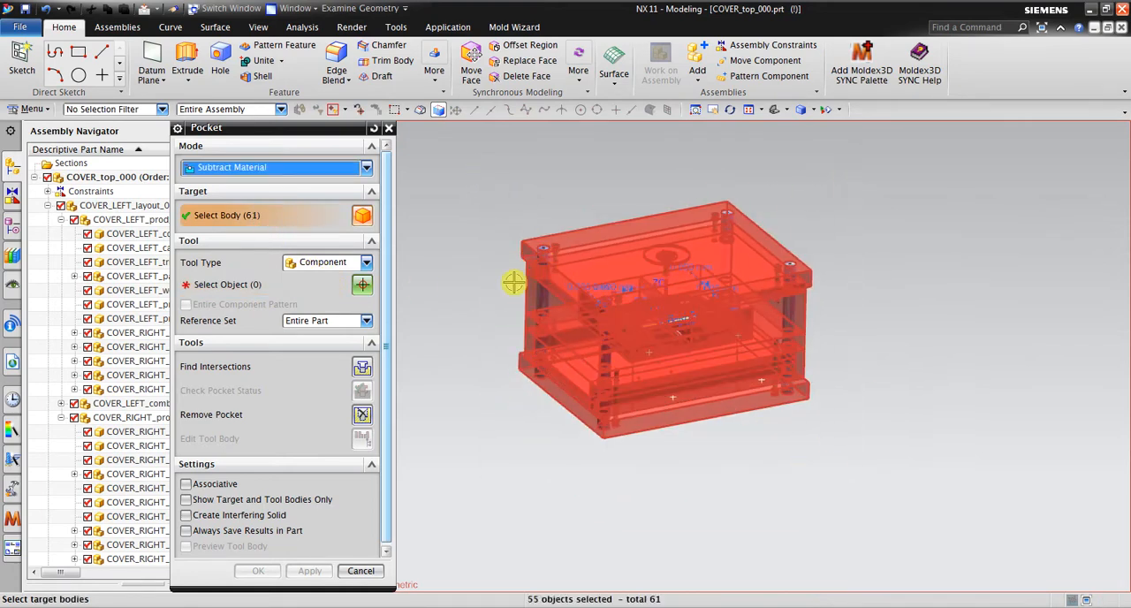
left_click(227, 283)
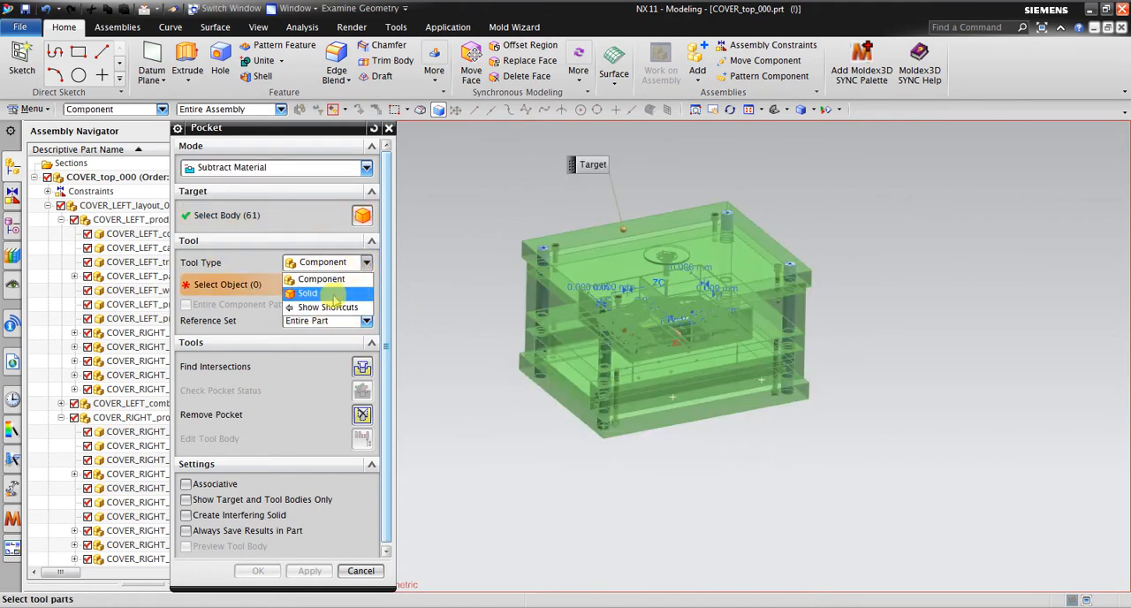
left_click(323, 261)
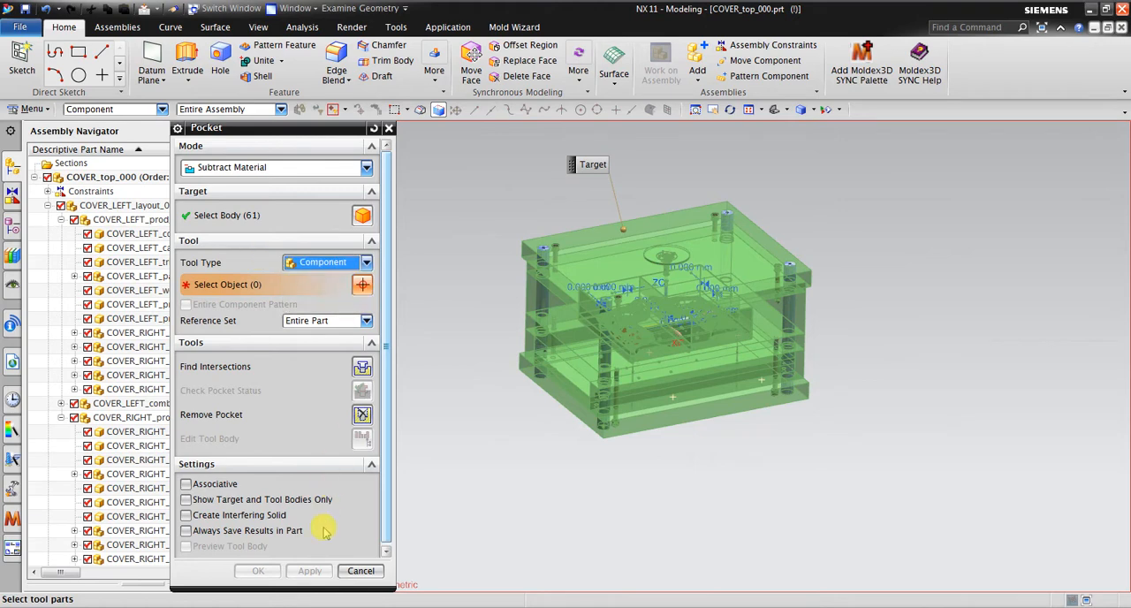
mouse_move(460, 303)
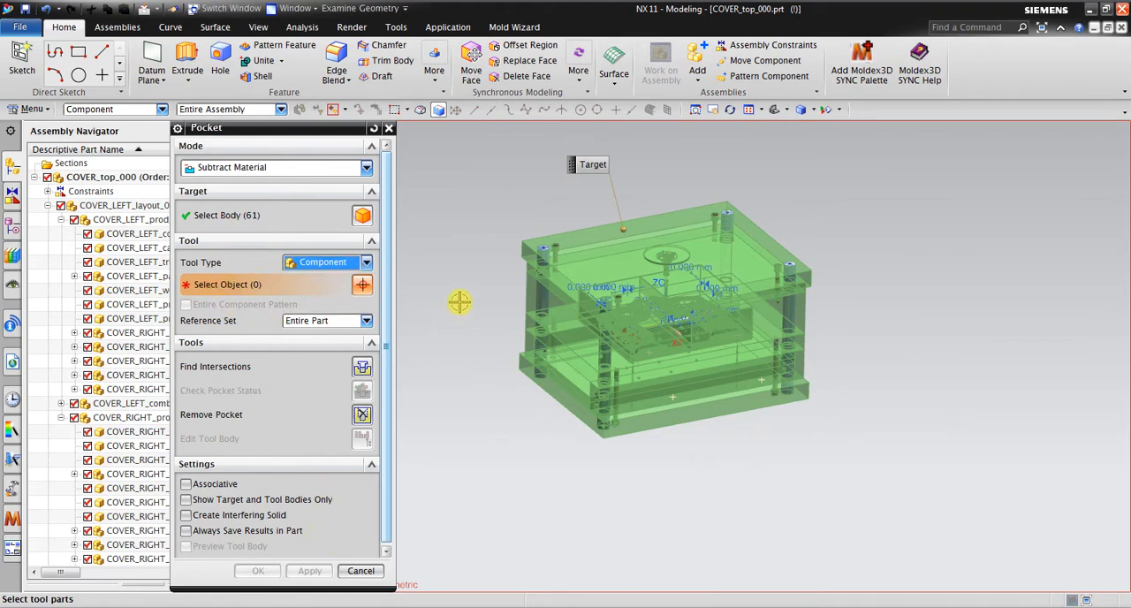
left_click(892, 369)
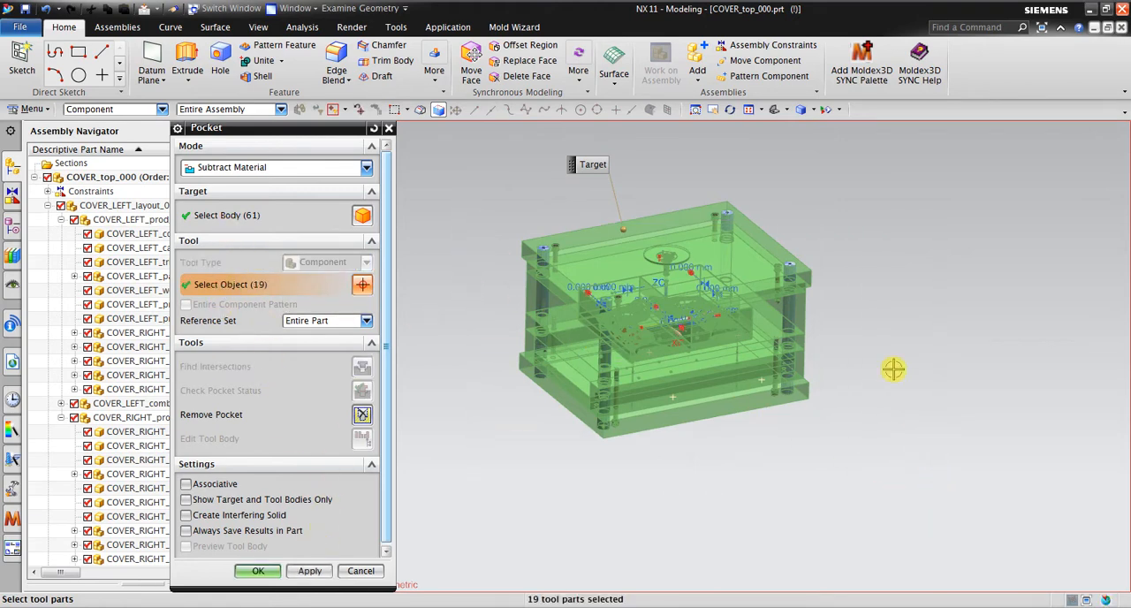
left_click_drag(893, 369, 466, 431)
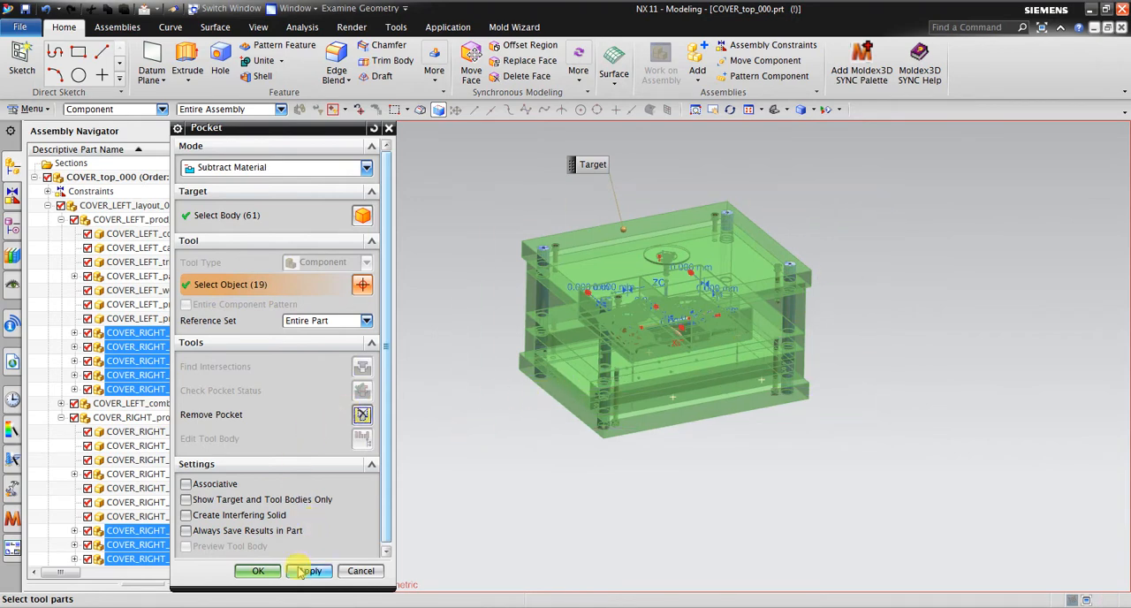
left_click(309, 570)
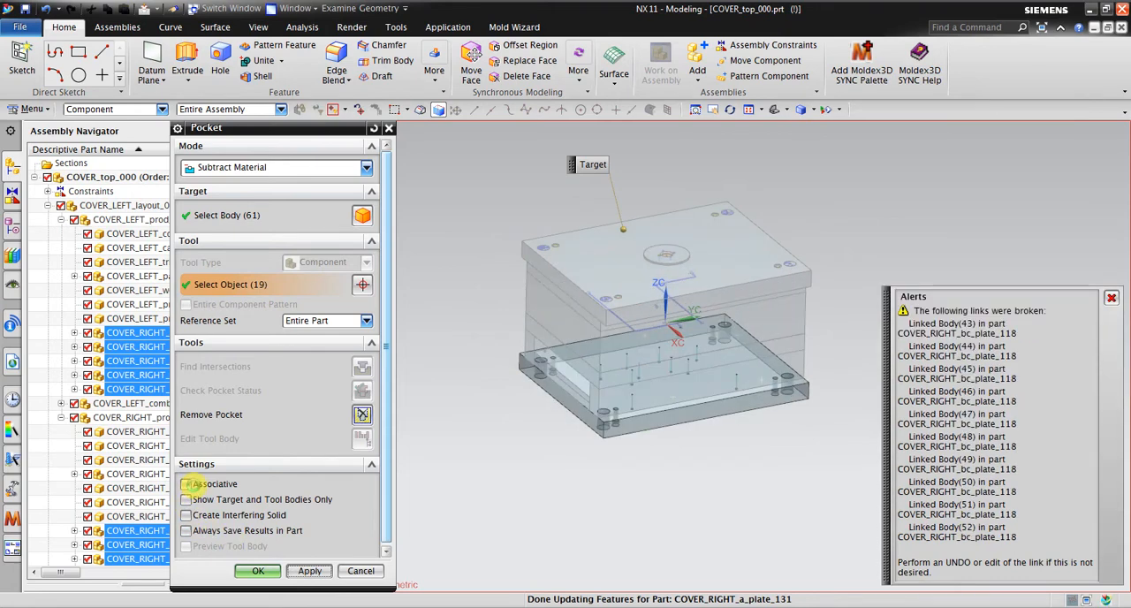
left_click(187, 483)
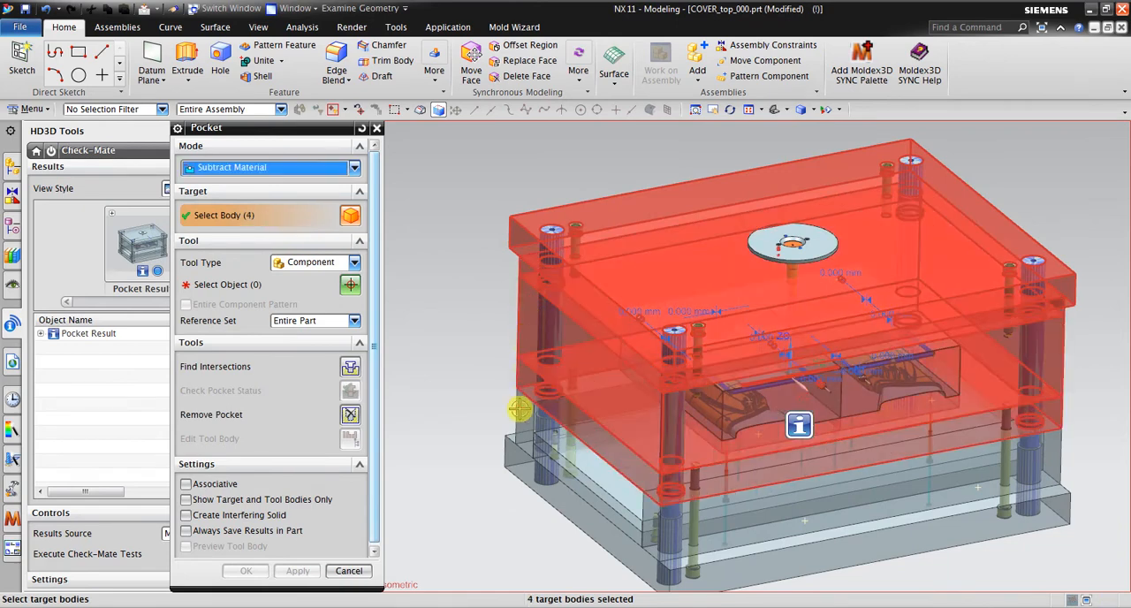
Step: Add the remaining mold plates as pocket targets, keeping Tool Type set to Component
left_click(354, 261)
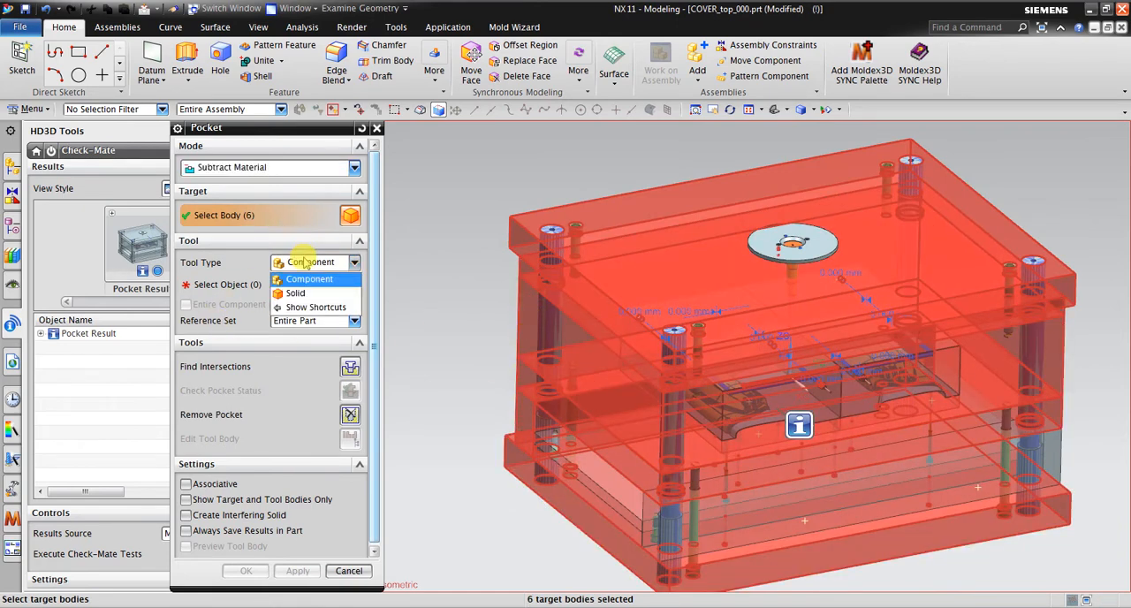
left_click(295, 292)
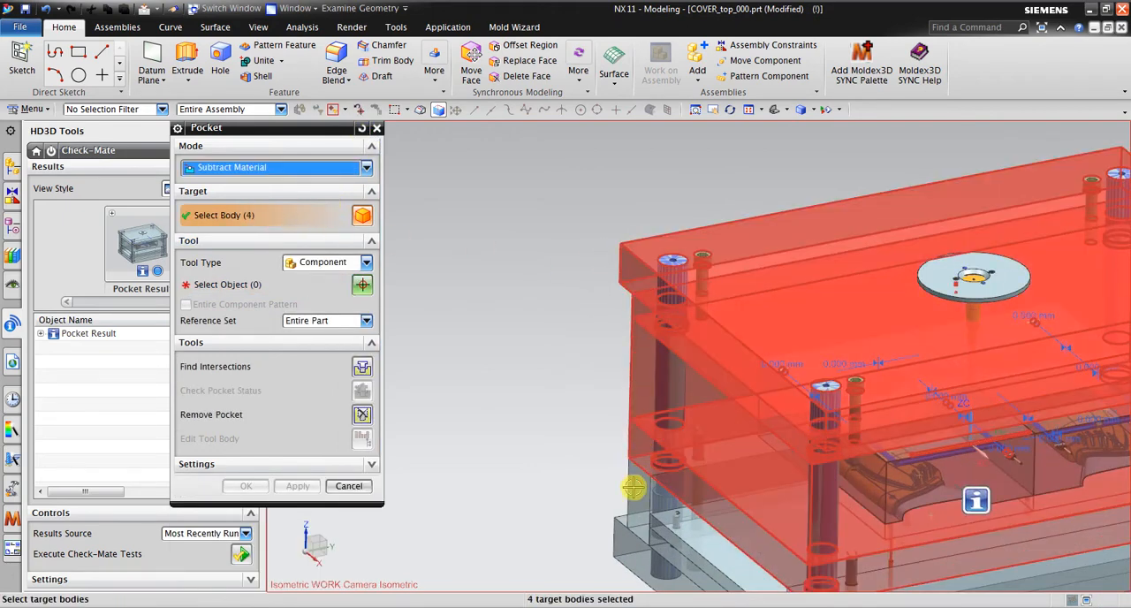
left_click(366, 262)
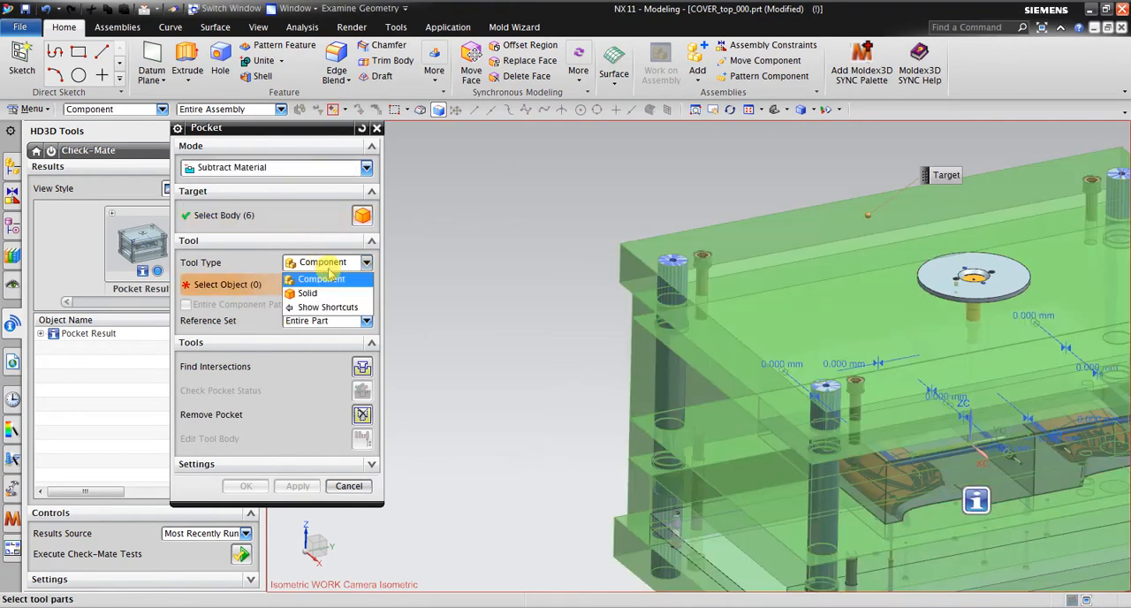
left_click(307, 293)
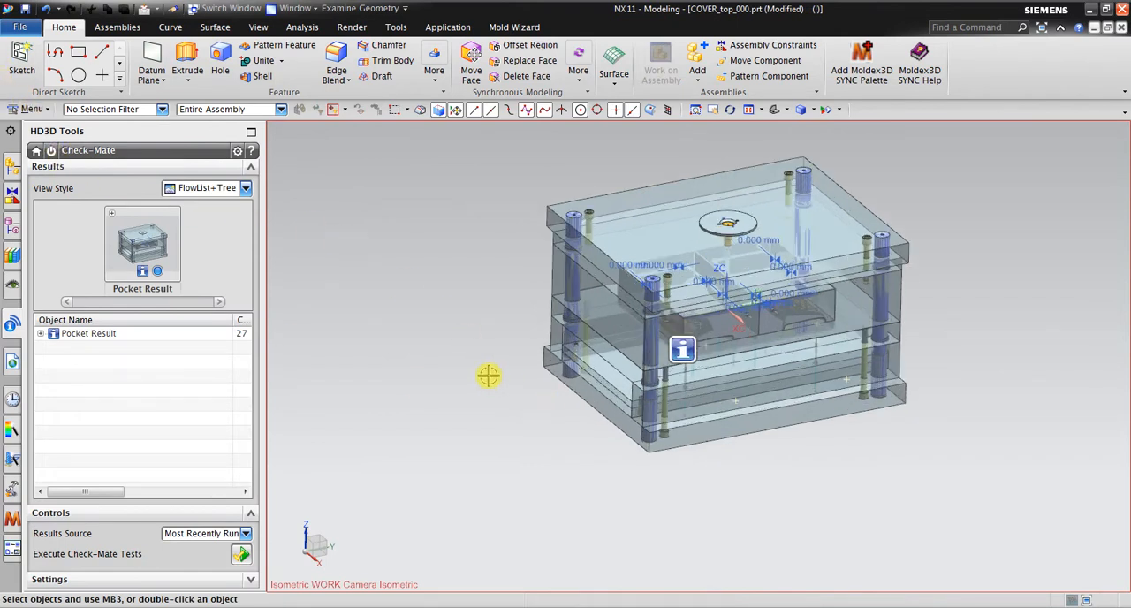
mouse_move(453, 345)
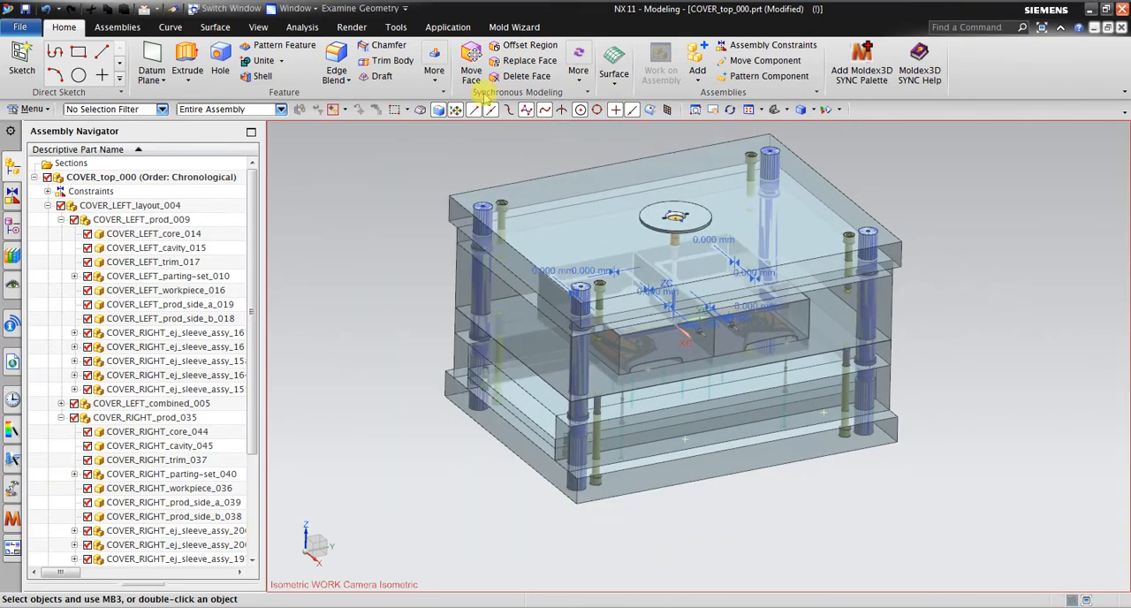
Step: Hide all assembly constraints via Show and Hide, then orbit to a front-facing view
left_click(258, 27)
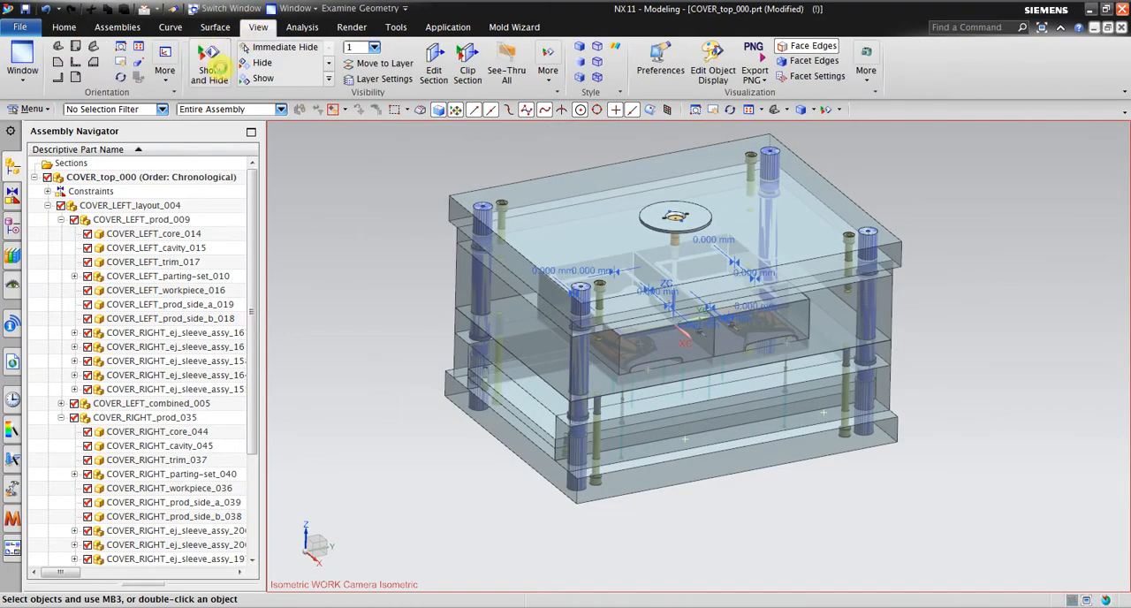
left_click(210, 62)
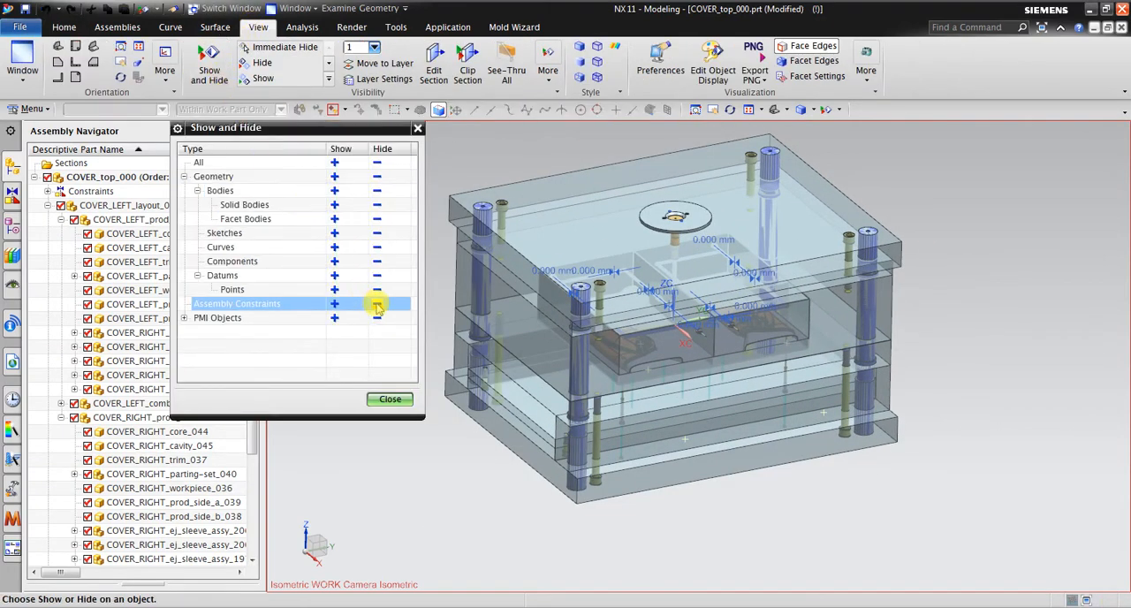
left_click(390, 399)
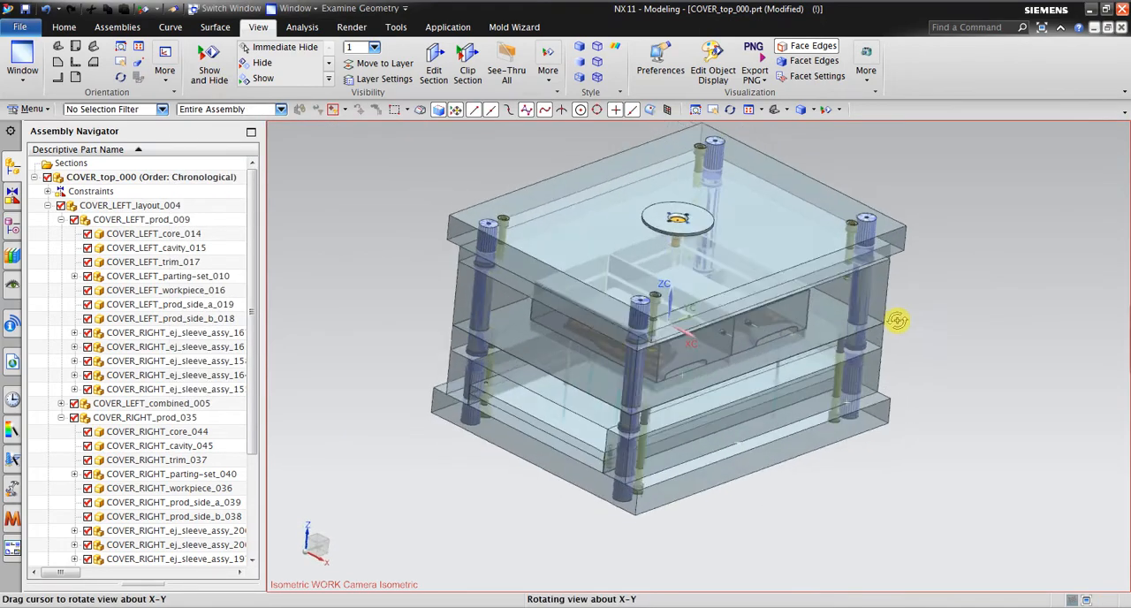
left_click_drag(897, 320, 881, 318)
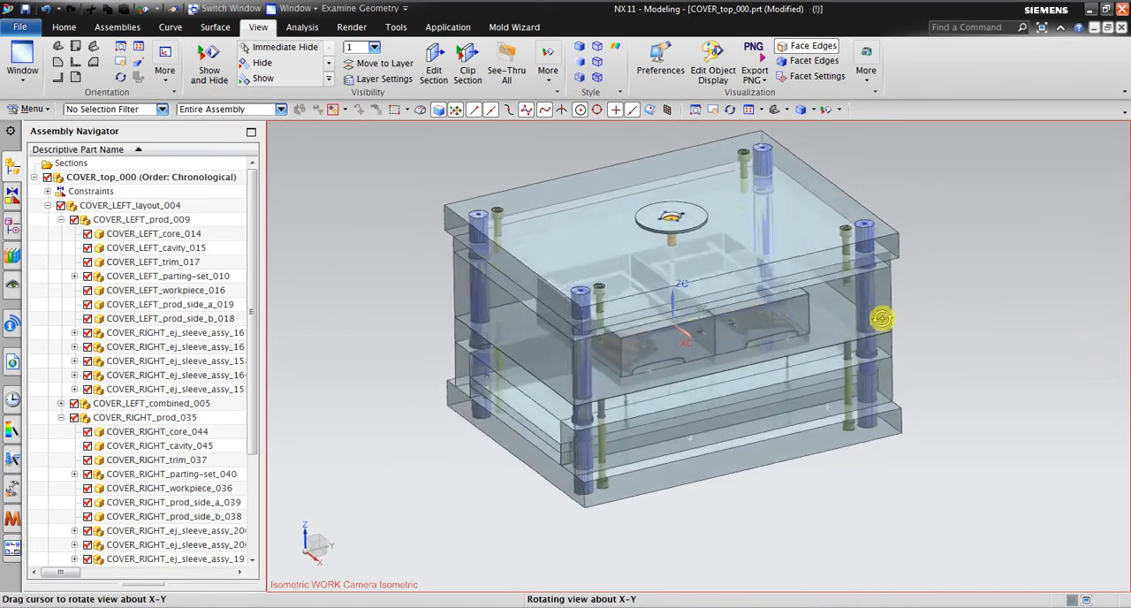
left_click_drag(881, 318, 897, 221)
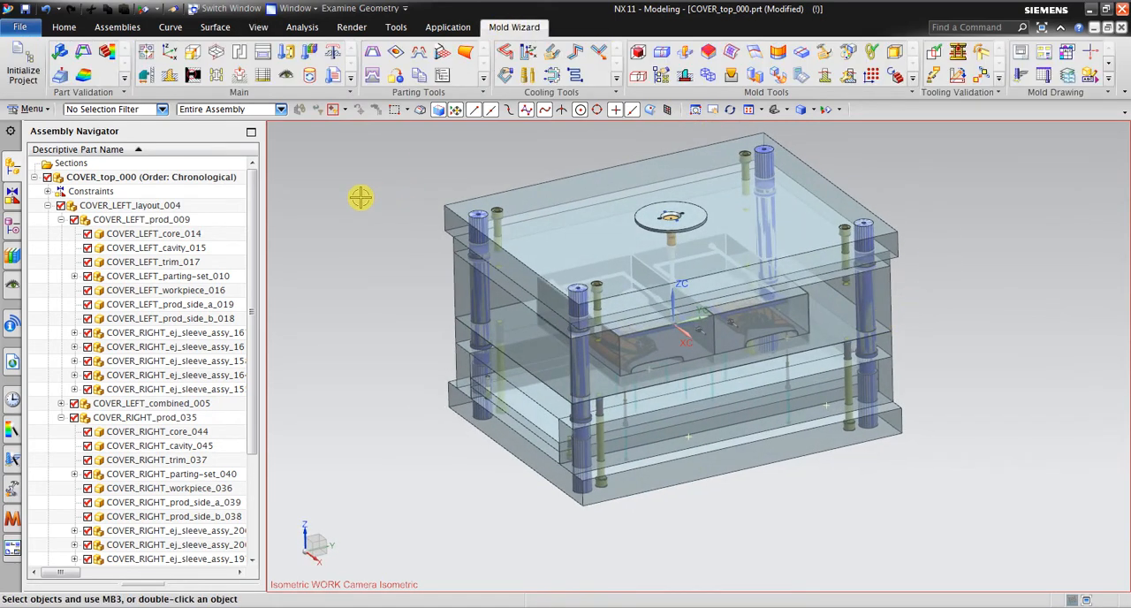
mouse_move(908, 125)
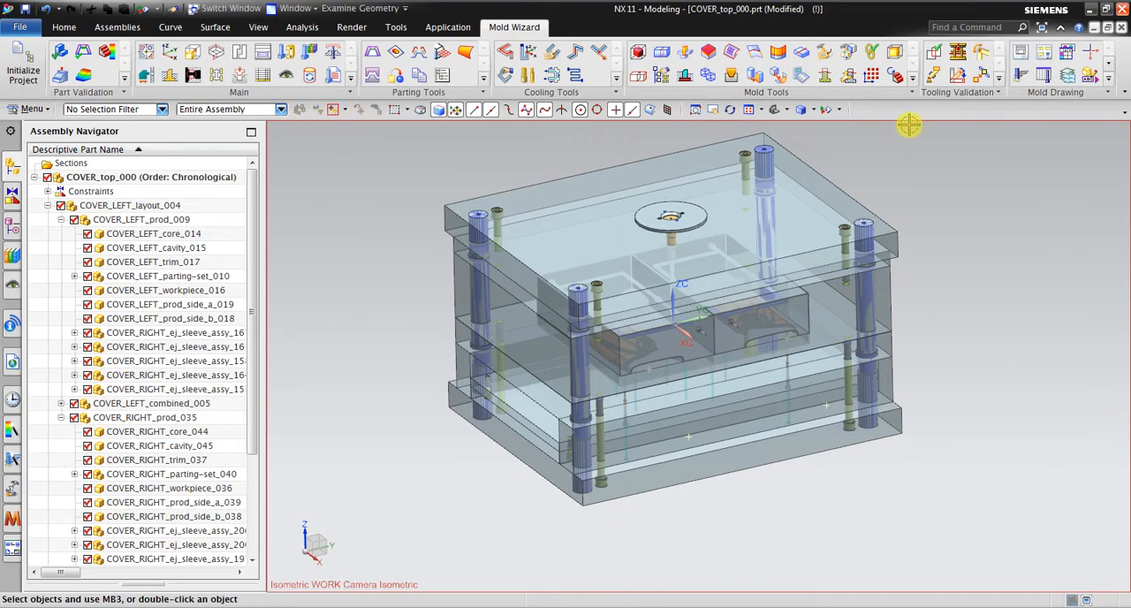
mouse_move(934, 52)
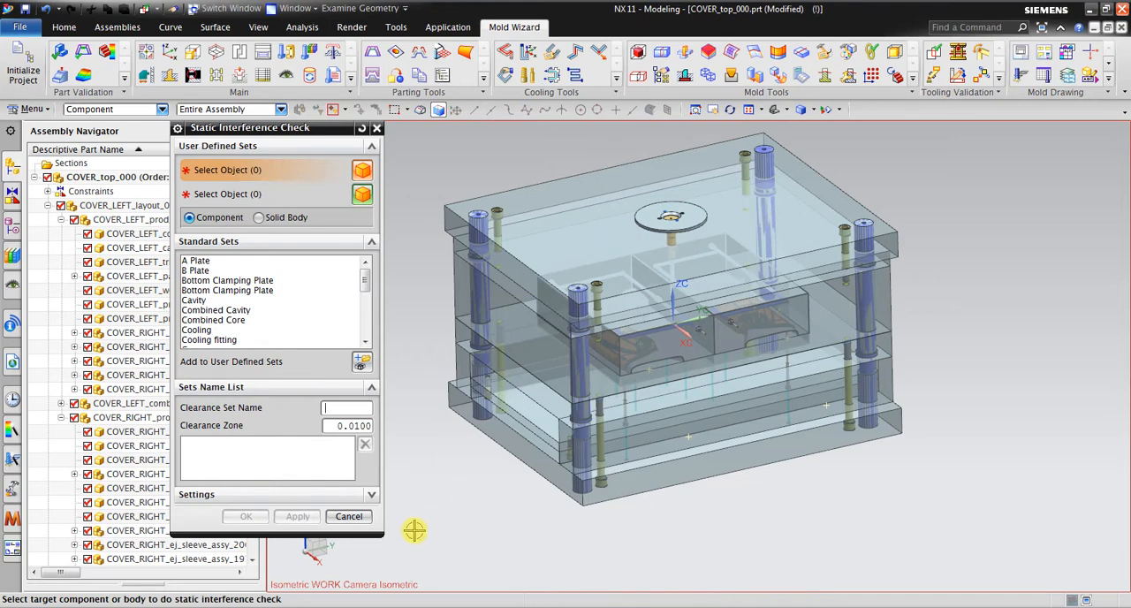
mouse_move(481, 526)
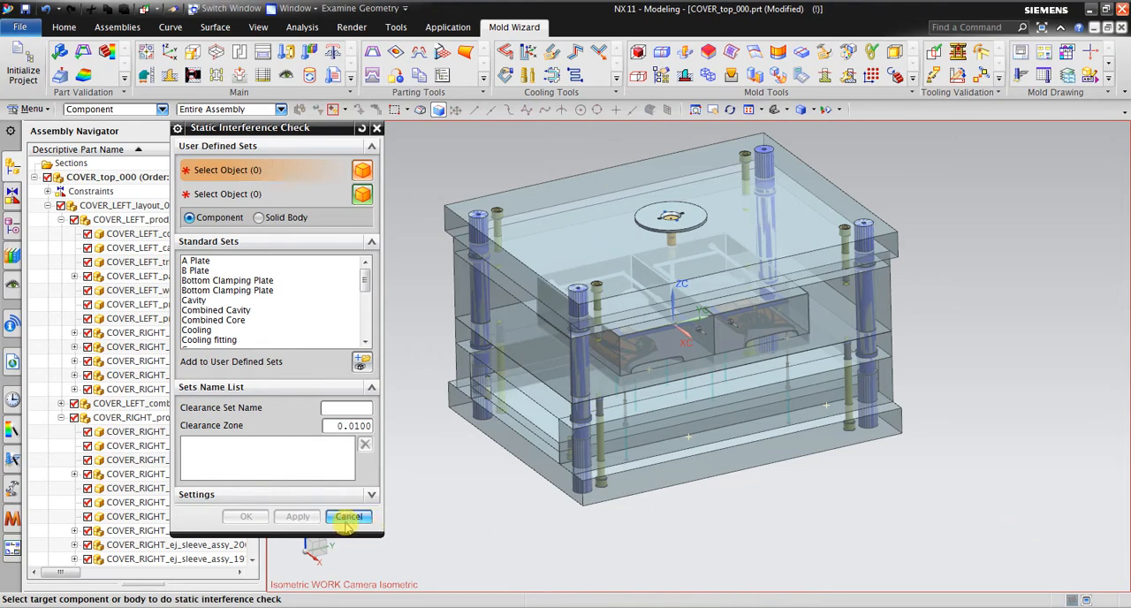
left_click(348, 516)
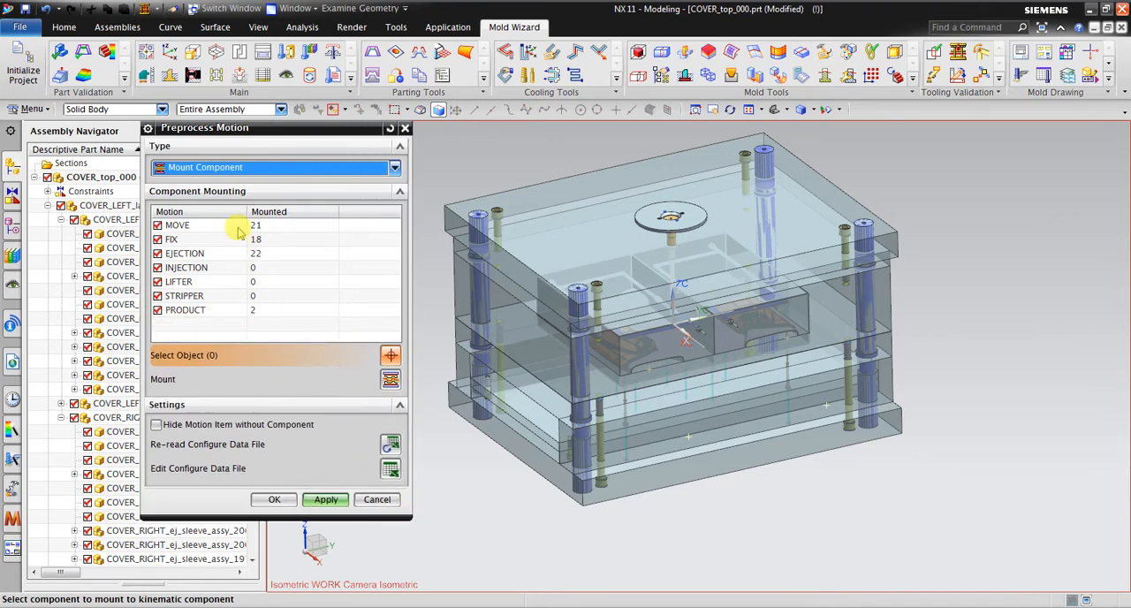
Step: Review the MOVE, EJECTION, LIFTER and PRODUCT mounted components, then accept motion preprocessing
left_click(177, 225)
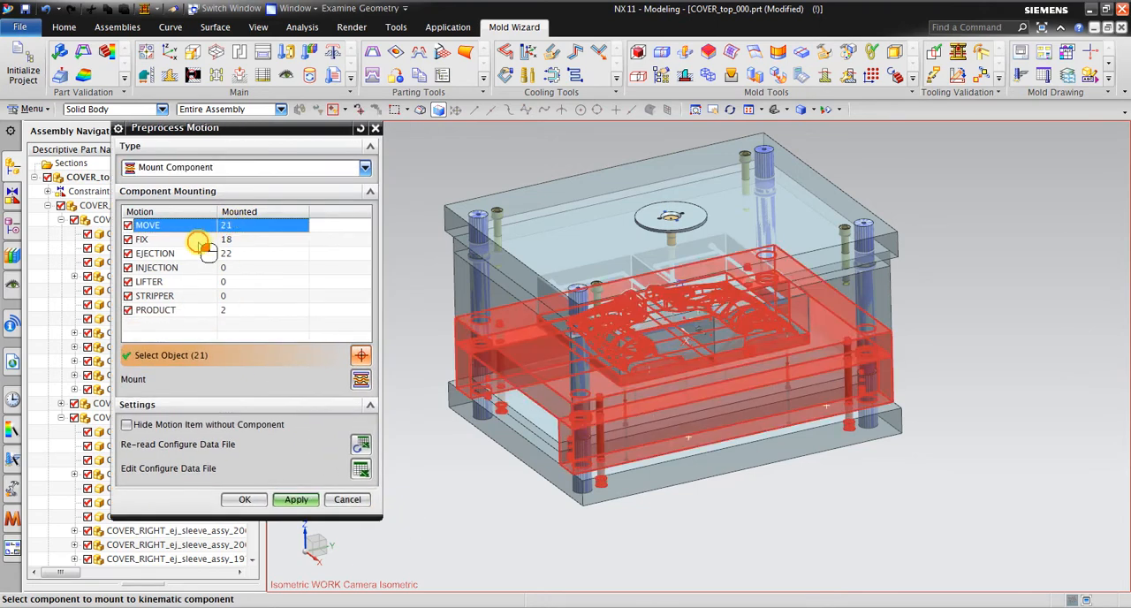
left_click(155, 254)
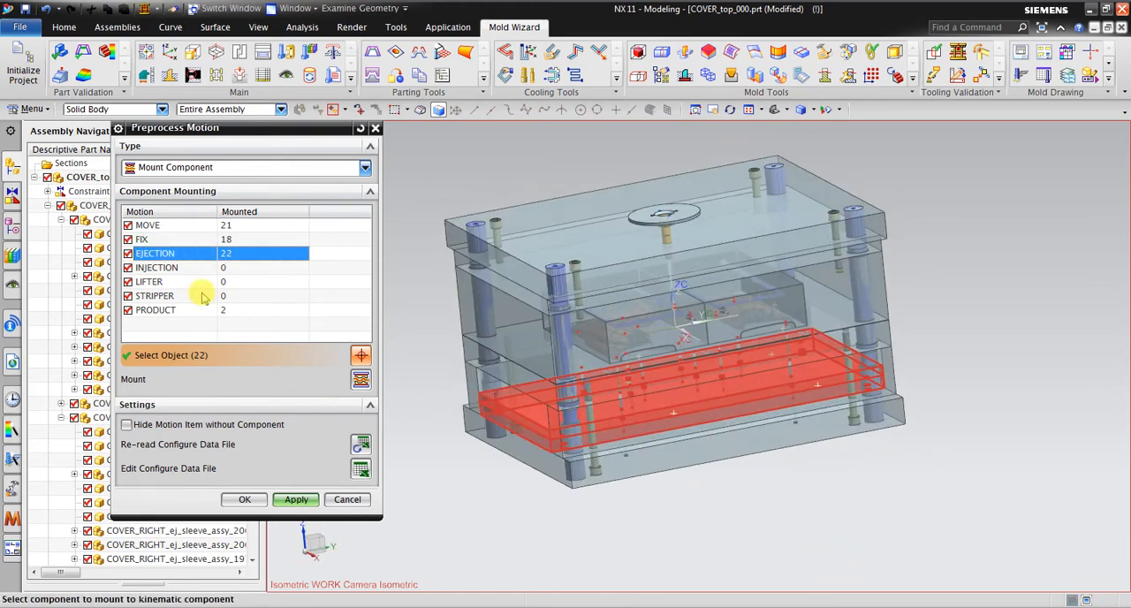
left_click(149, 281)
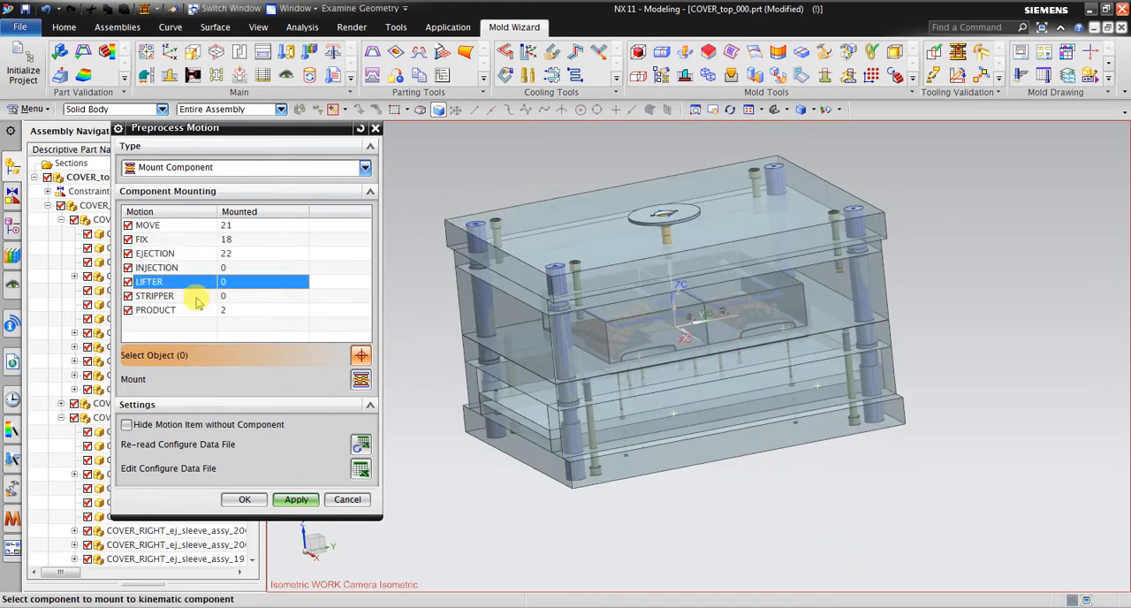
left_click(155, 309)
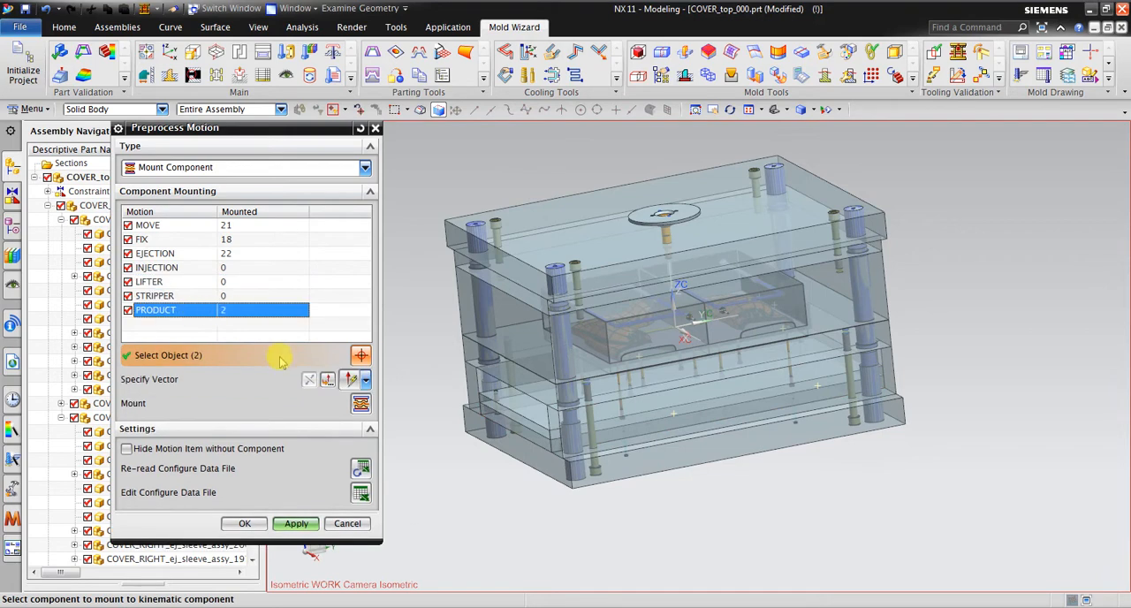
left_click(244, 523)
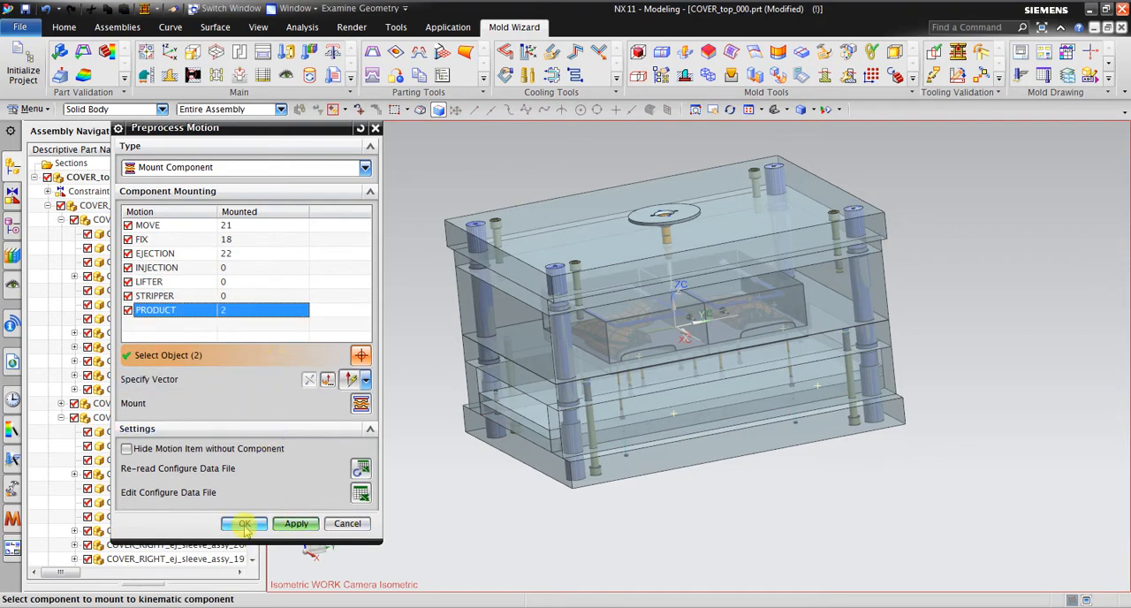
left_click(245, 524)
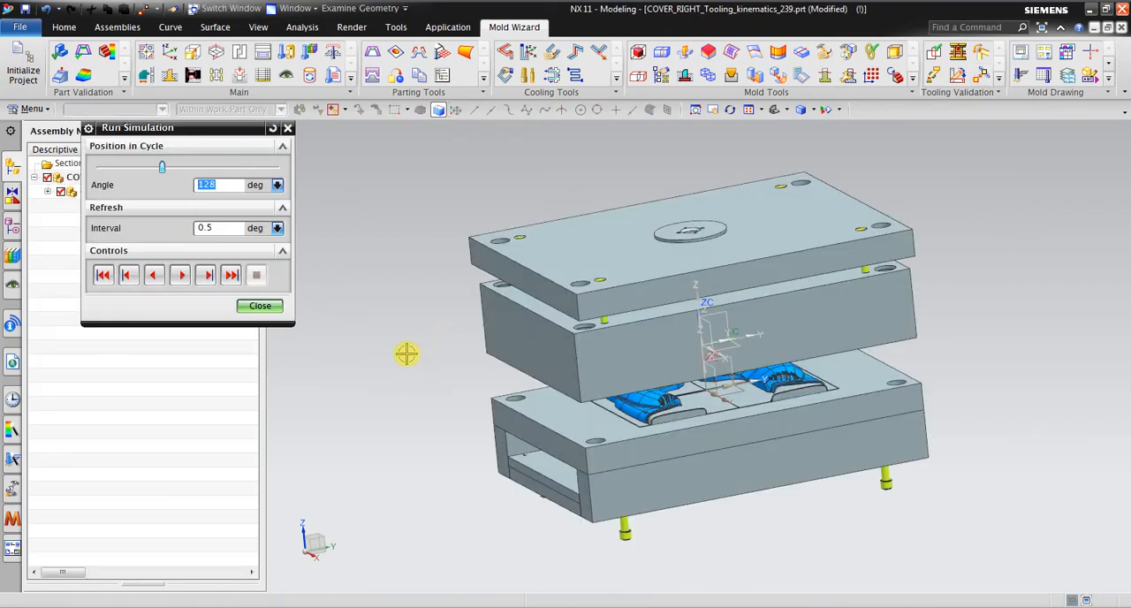
Step: Play the mold opening simulation and orbit closer to inspect the opened cavity
left_click(231, 274)
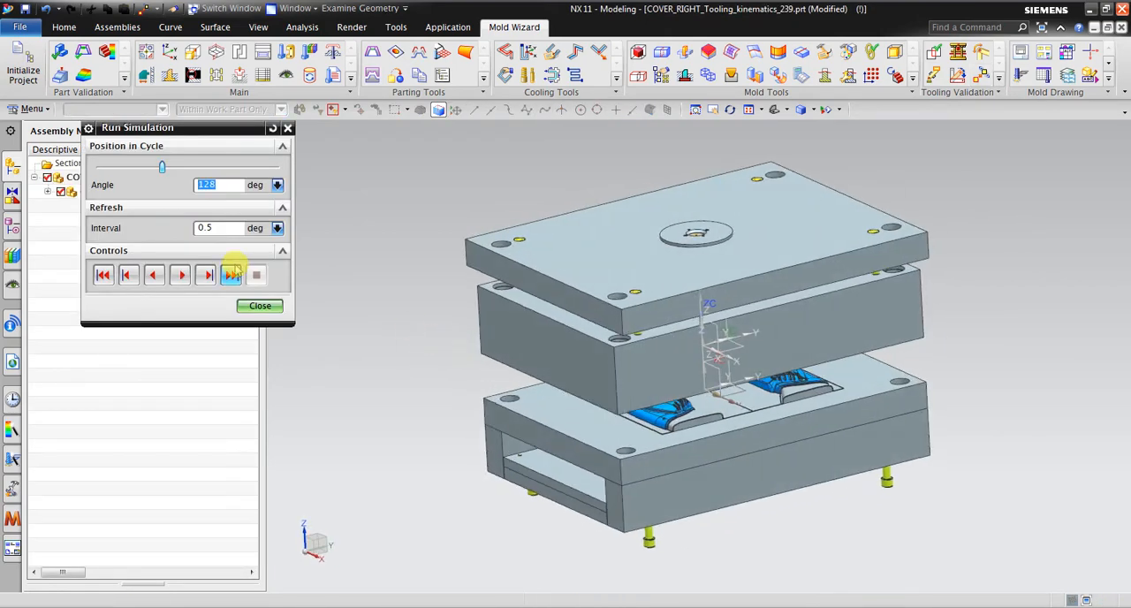
left_click(219, 228)
type("1")
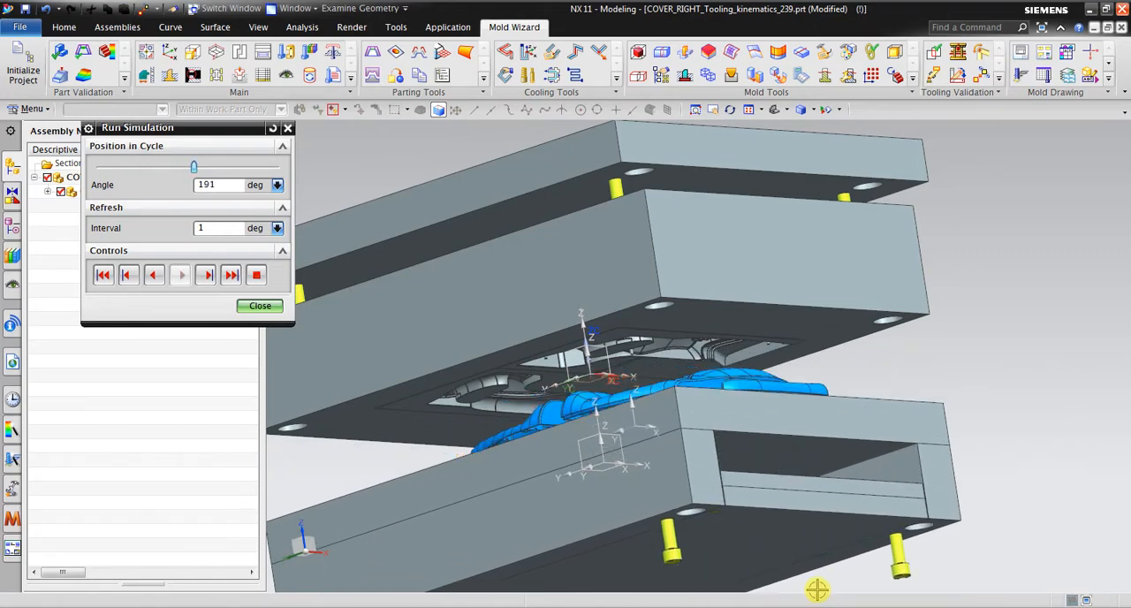
left_click_drag(817, 590, 874, 377)
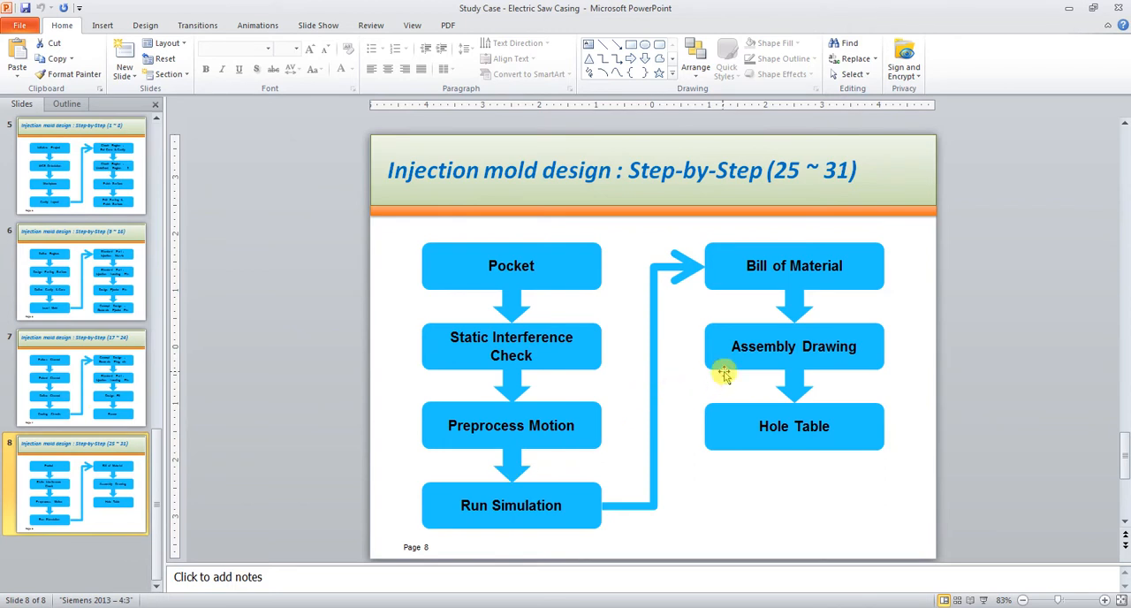
mouse_move(829, 437)
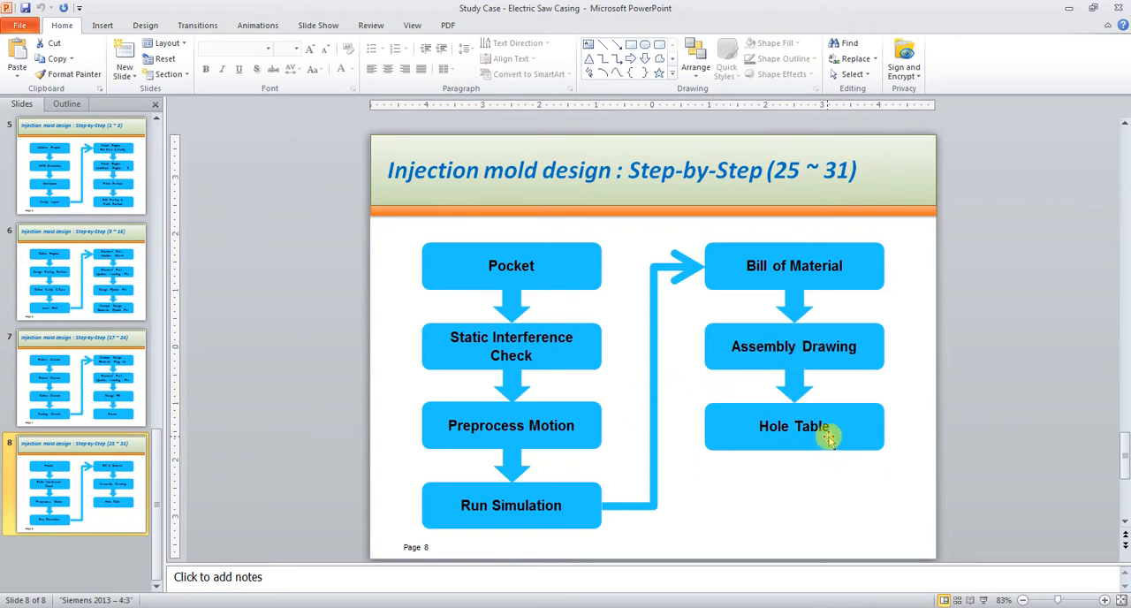
mouse_move(734, 303)
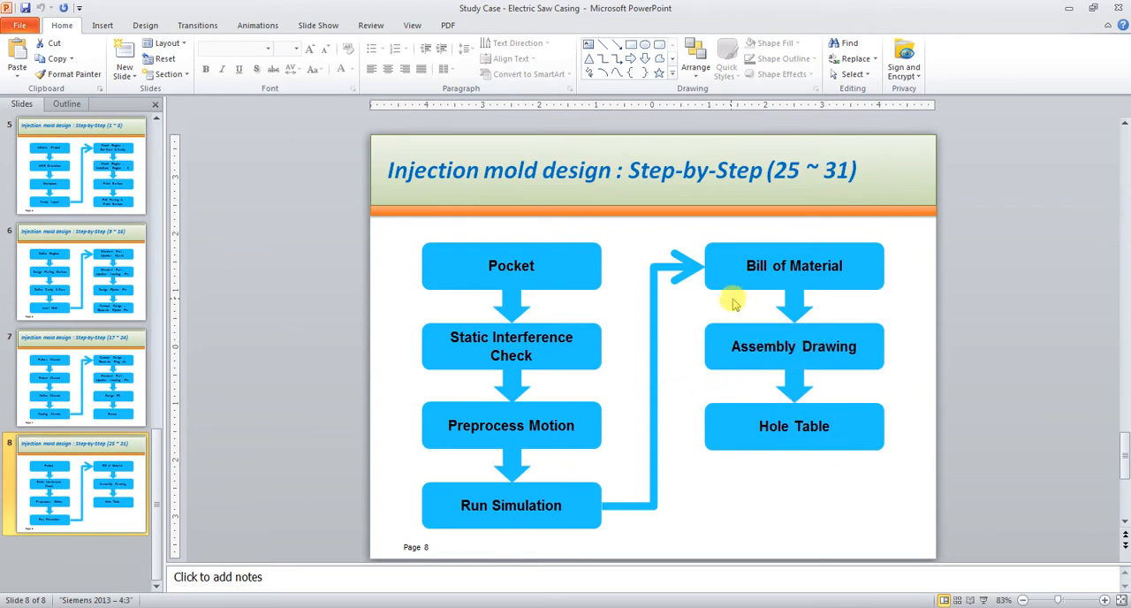
mouse_move(813, 260)
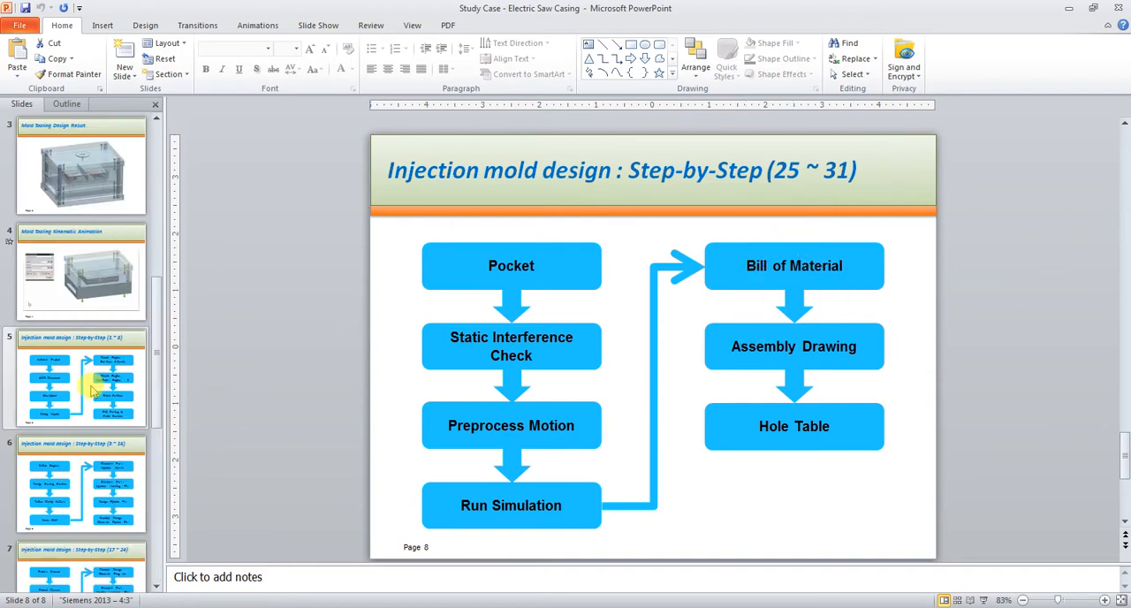
Step: Select the PowerPoint slide thumbnail showing the Pocket-to-Hole Table flowchart
left_click(81, 271)
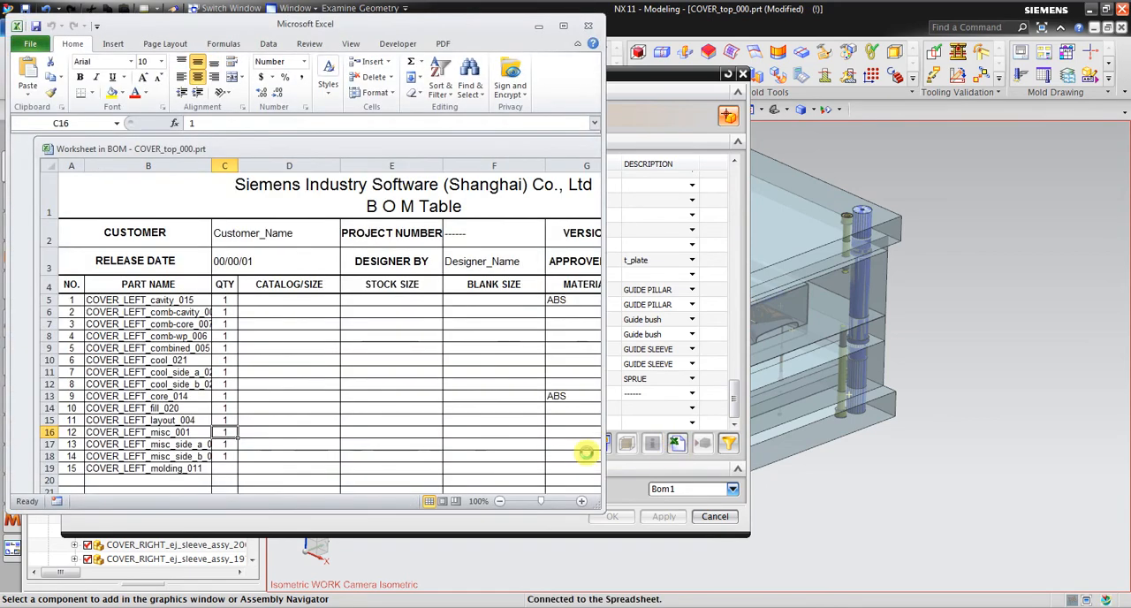
Step: Maximize the exported BOM Excel worksheet and scroll through the COVER parts list
scroll("down", 3)
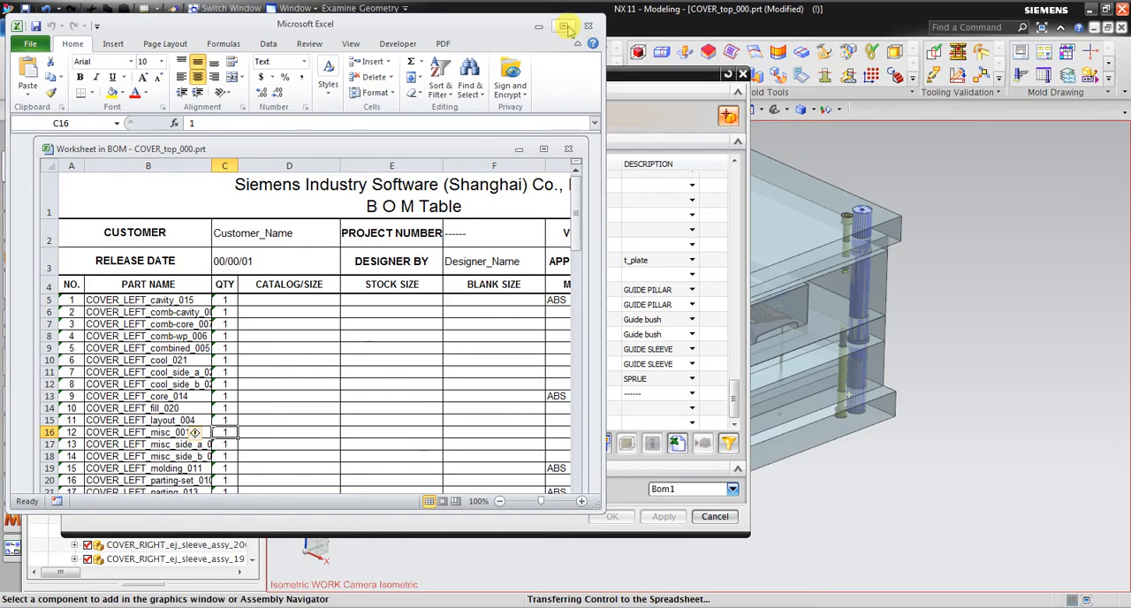
left_click(566, 26)
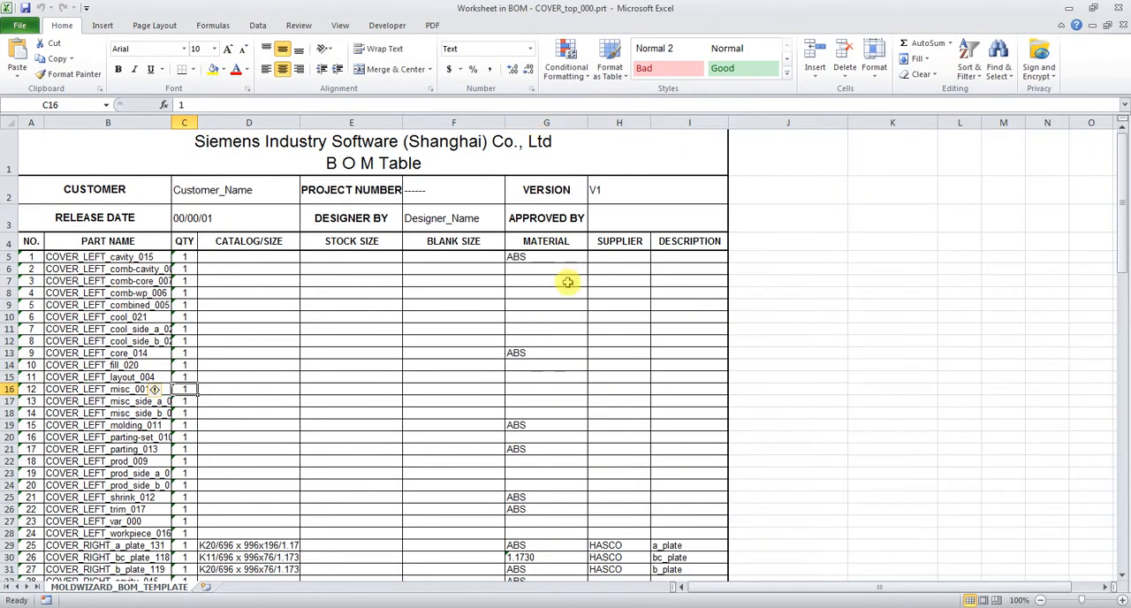
scroll("down", 3)
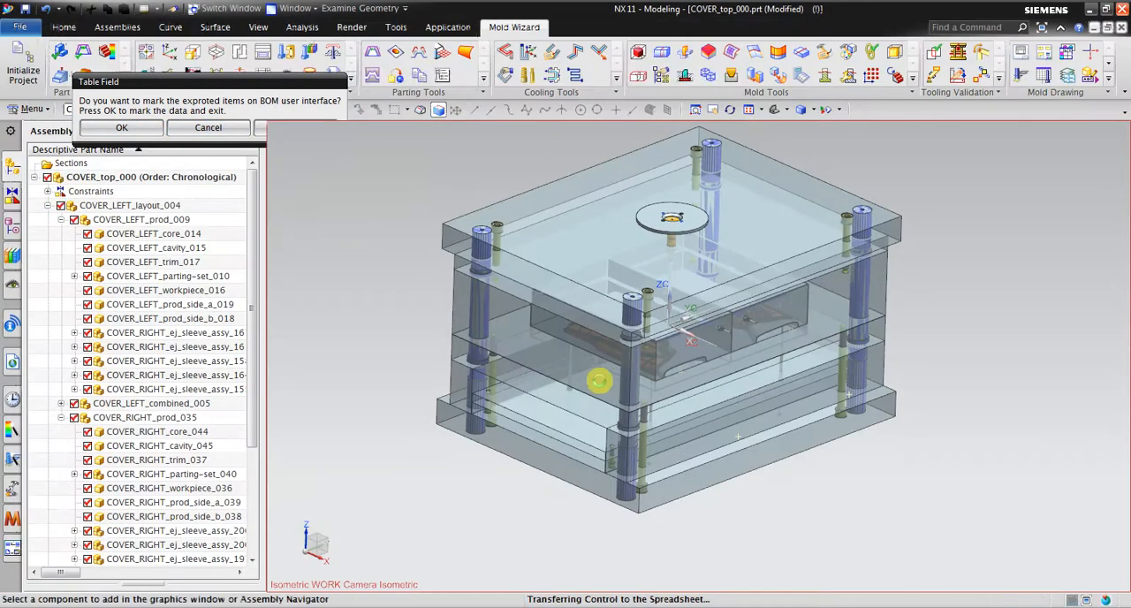
Step: Confirm marking the exported items, closing the Bill of Material tool
left_click(121, 127)
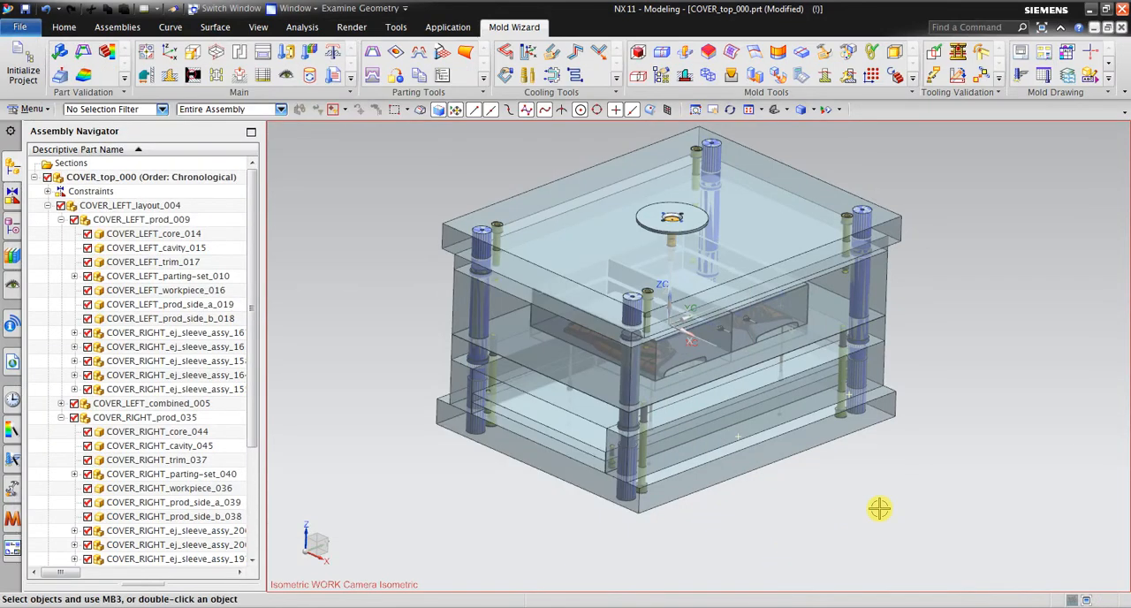
mouse_move(978, 441)
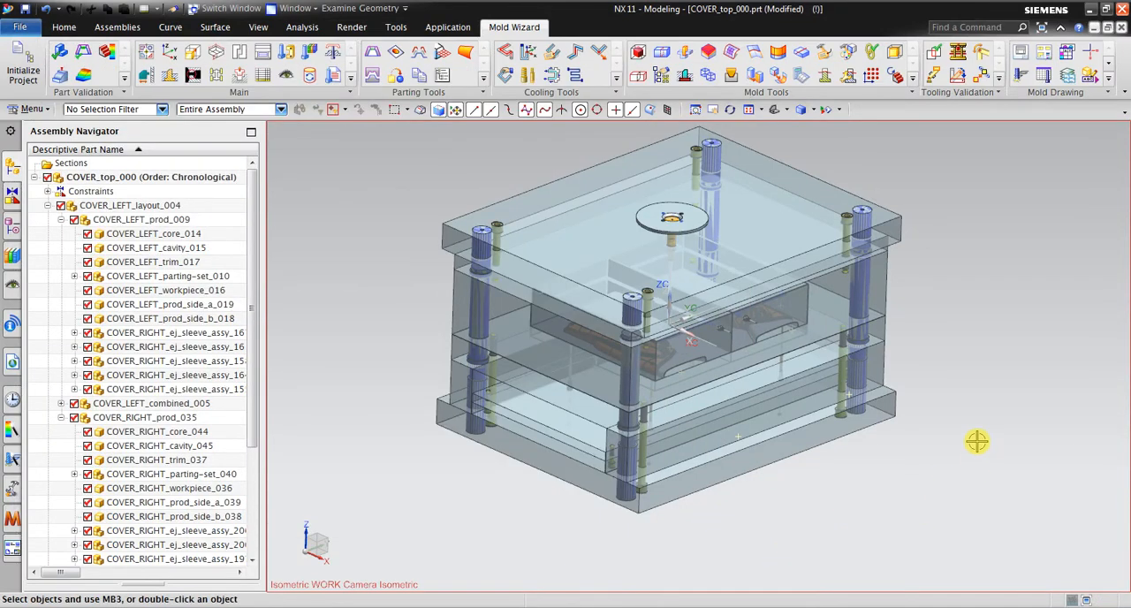